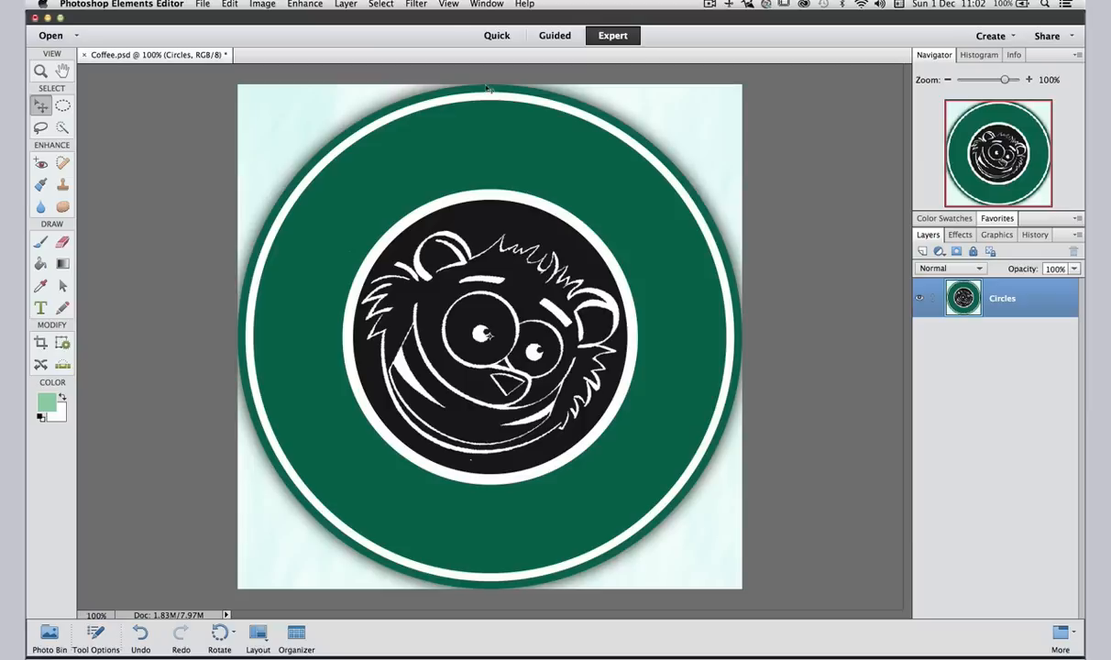
- Add a vertical guide at 50% and a horizontal guide at 50% via View > New Guide
{"action": "left_click", "coordinate": [449, 5]}
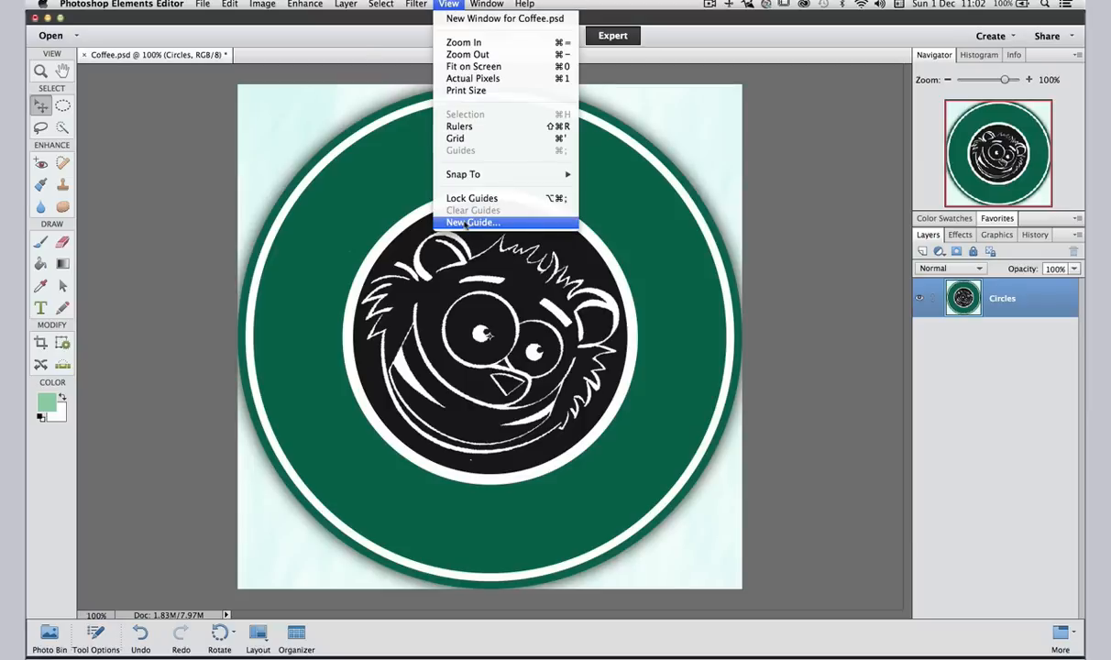
{"action": "left_click", "coordinate": [471, 223]}
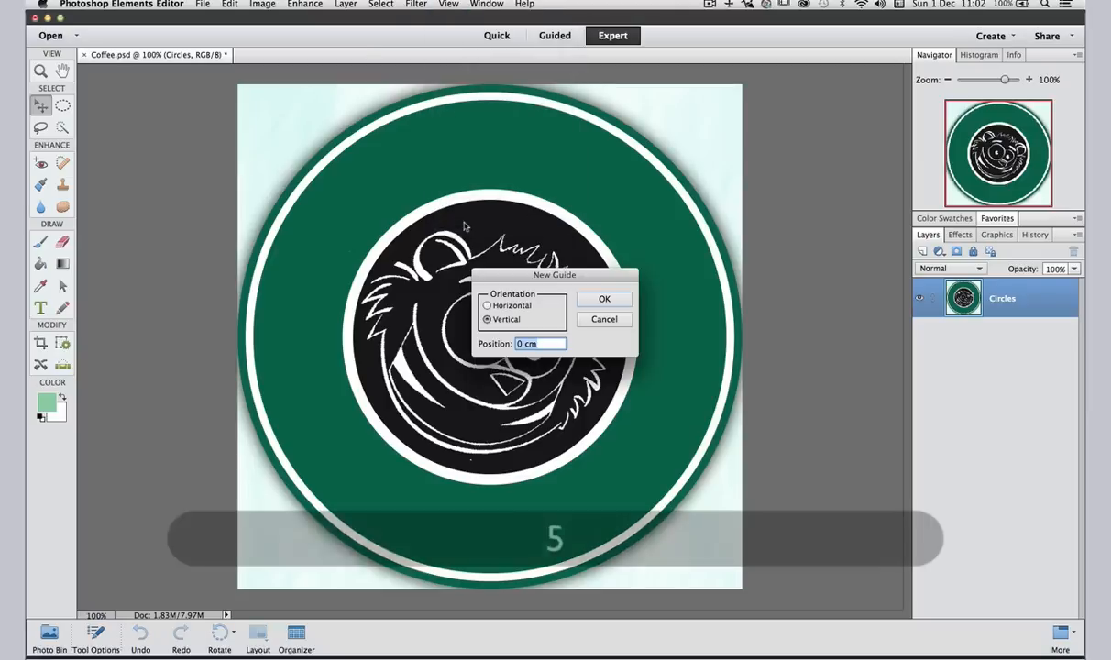
{"action": "type", "text": "50%"}
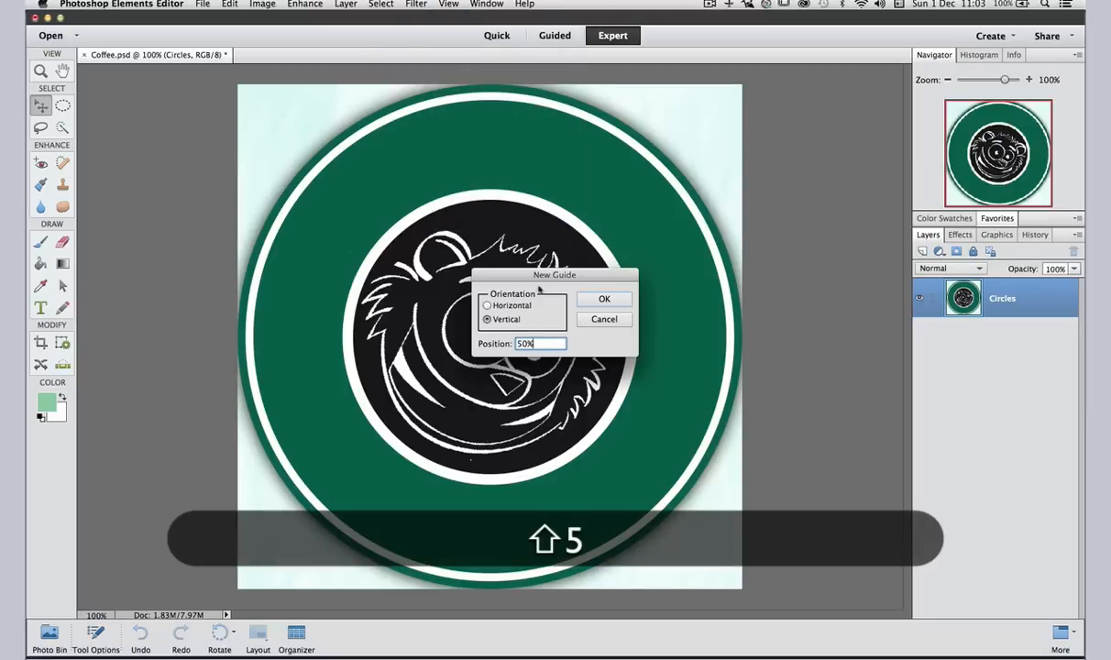
{"action": "left_click", "coordinate": [604, 298]}
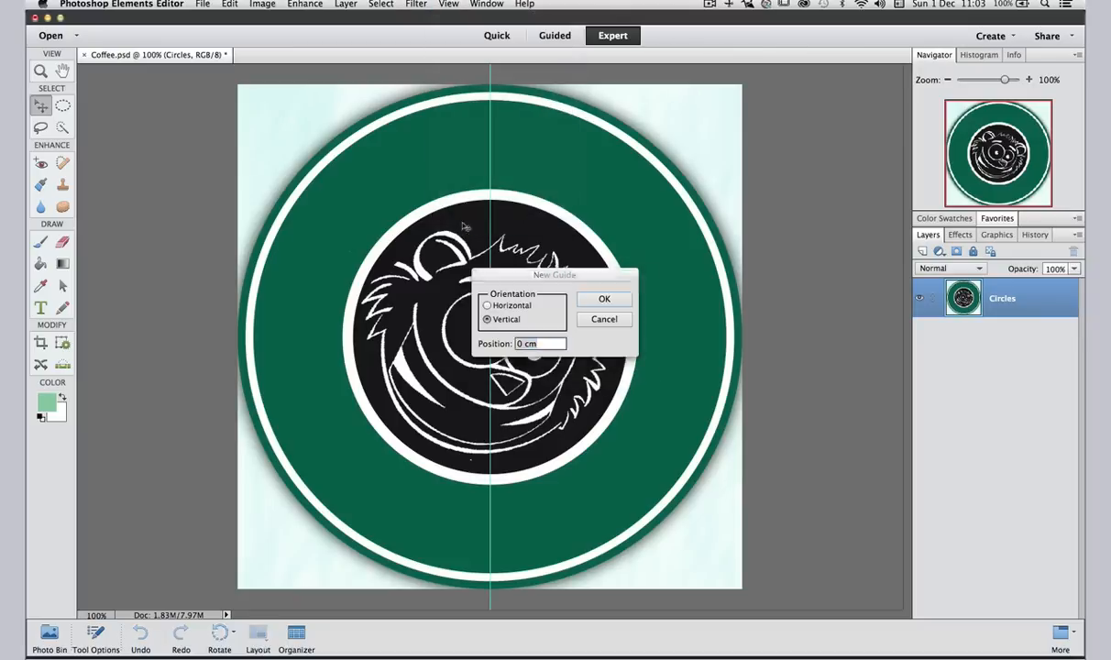
{"action": "left_click", "coordinate": [487, 305]}
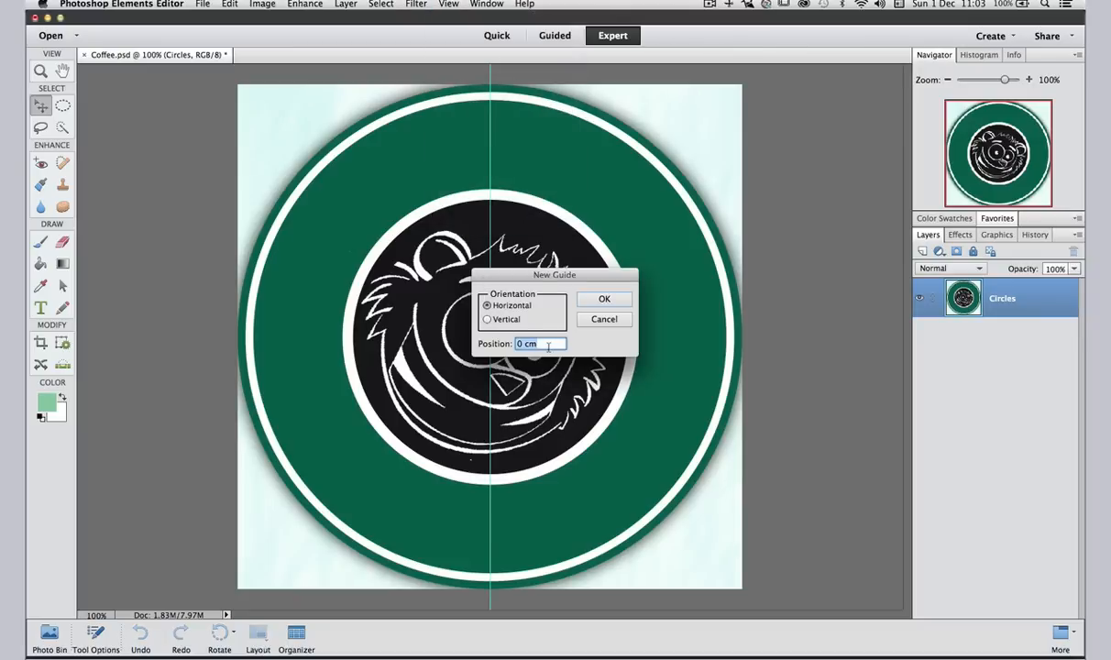
{"action": "type", "text": "50%"}
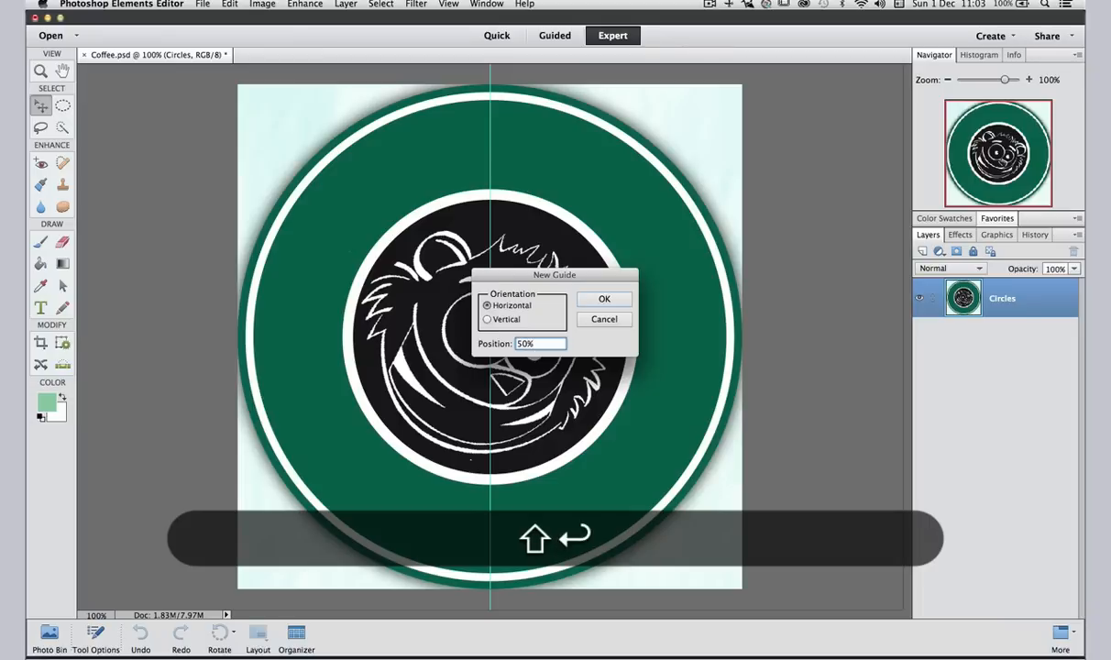
{"action": "left_click", "coordinate": [604, 299]}
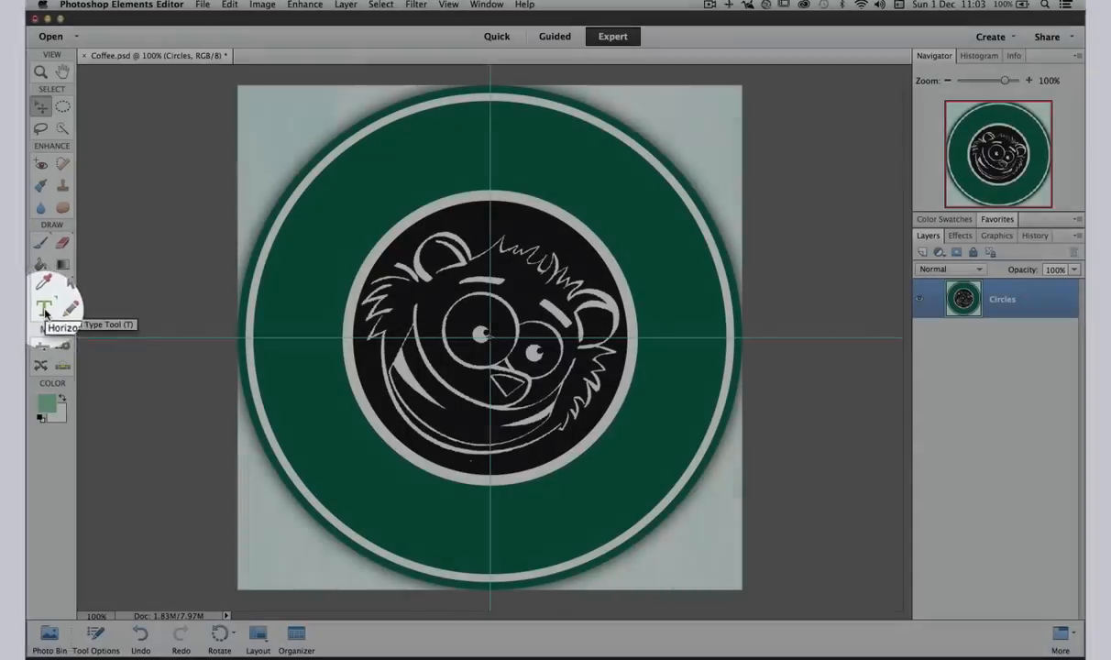
- Select the Type tool's Text on Shape option with the Ellipse shape
{"action": "left_click", "coordinate": [40, 308]}
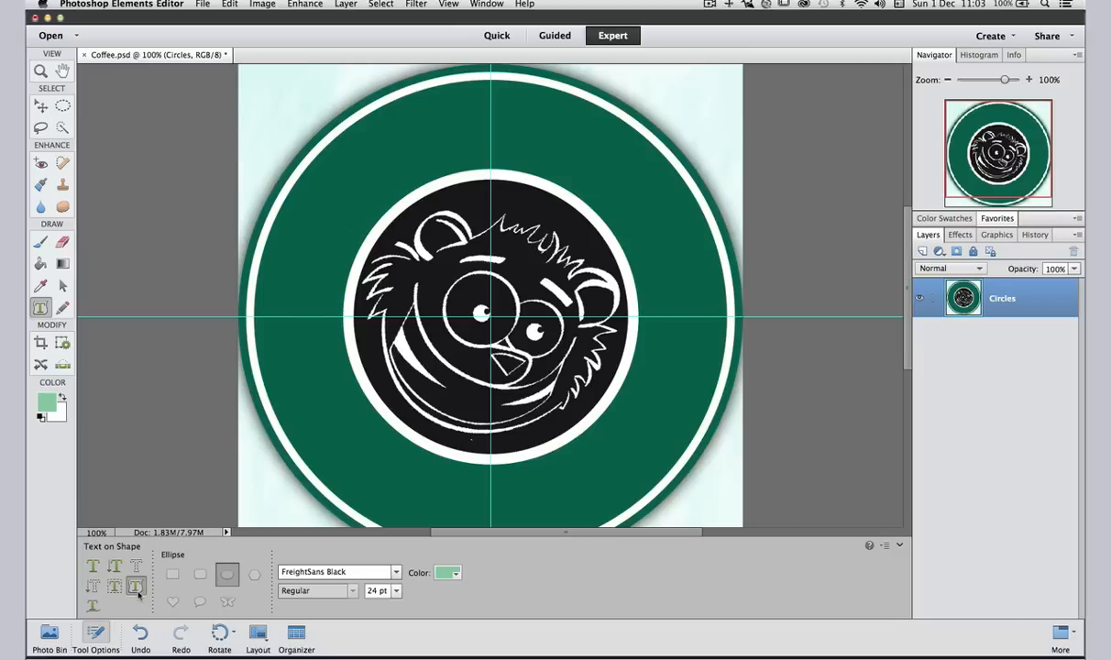
{"action": "left_click", "coordinate": [200, 575]}
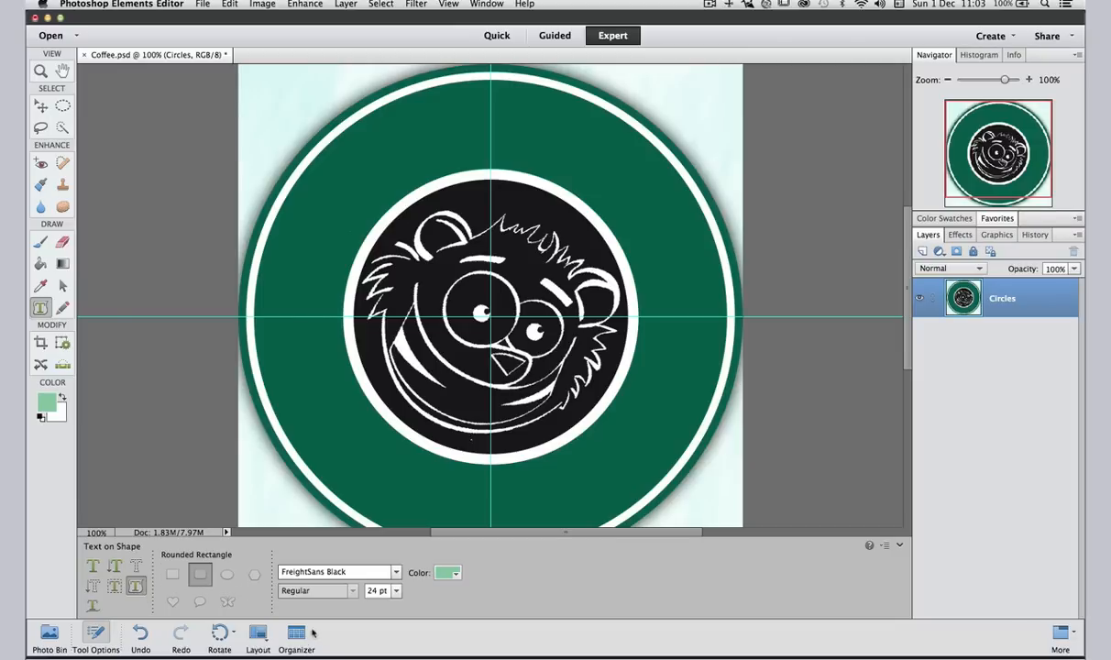
{"action": "left_click", "coordinate": [254, 574]}
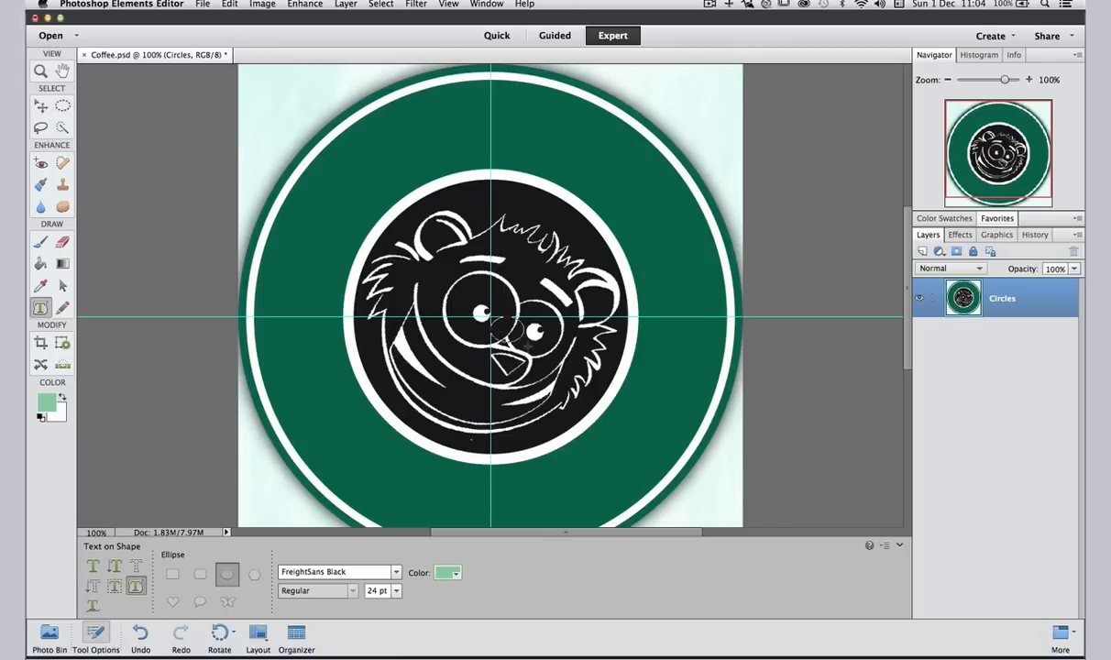
- Drag an elliptical text path from the guide intersection between the bear and outer ring
{"action": "left_click_drag", "start_coordinate": [491, 321], "coordinate": [660, 472]}
{"action": "type", "text": "PHO"}
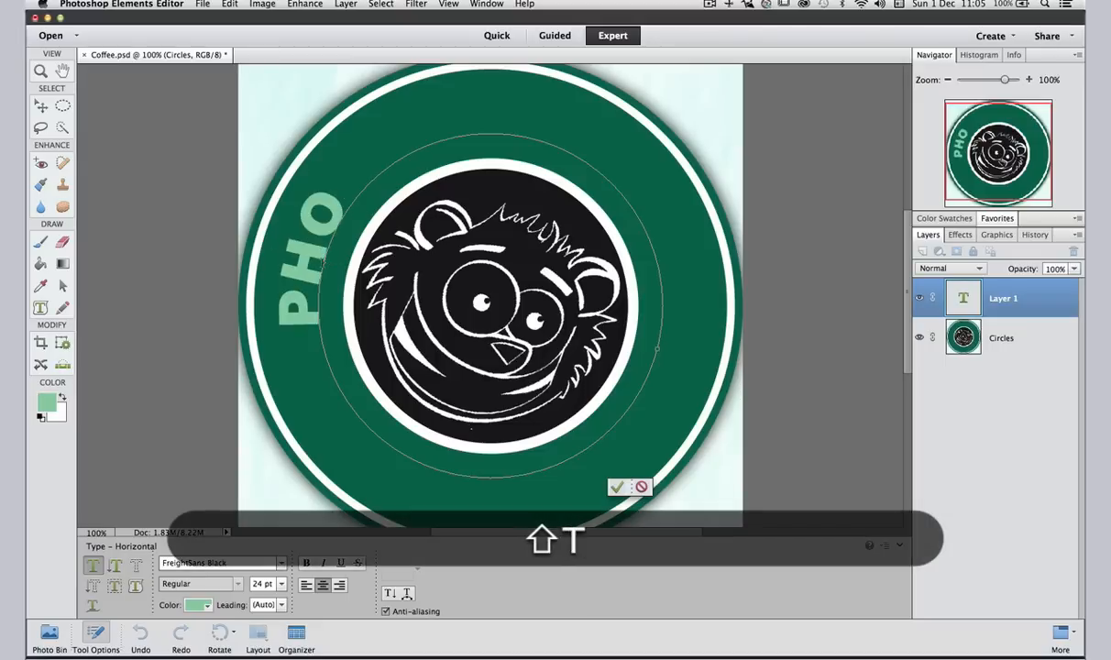
- Type 'PHOTOSHOP ELEMENTS' along the circular path
{"action": "type", "text": "TOSHOP E"}
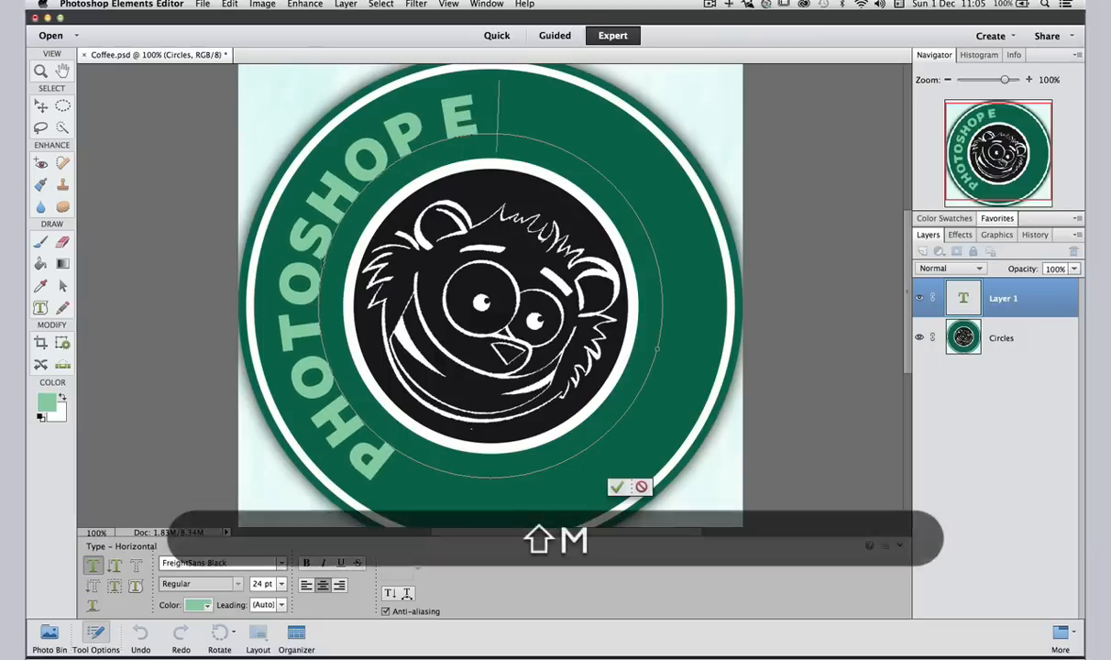
{"action": "type", "text": "LEMENTS"}
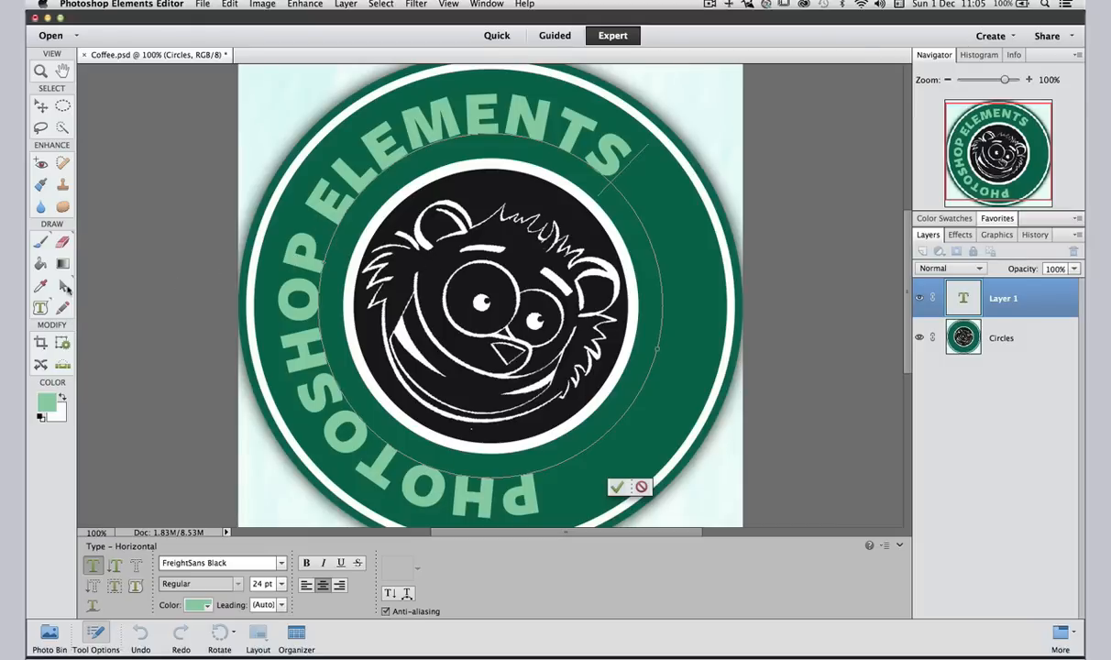
{"action": "mouse_move", "coordinate": [63, 286]}
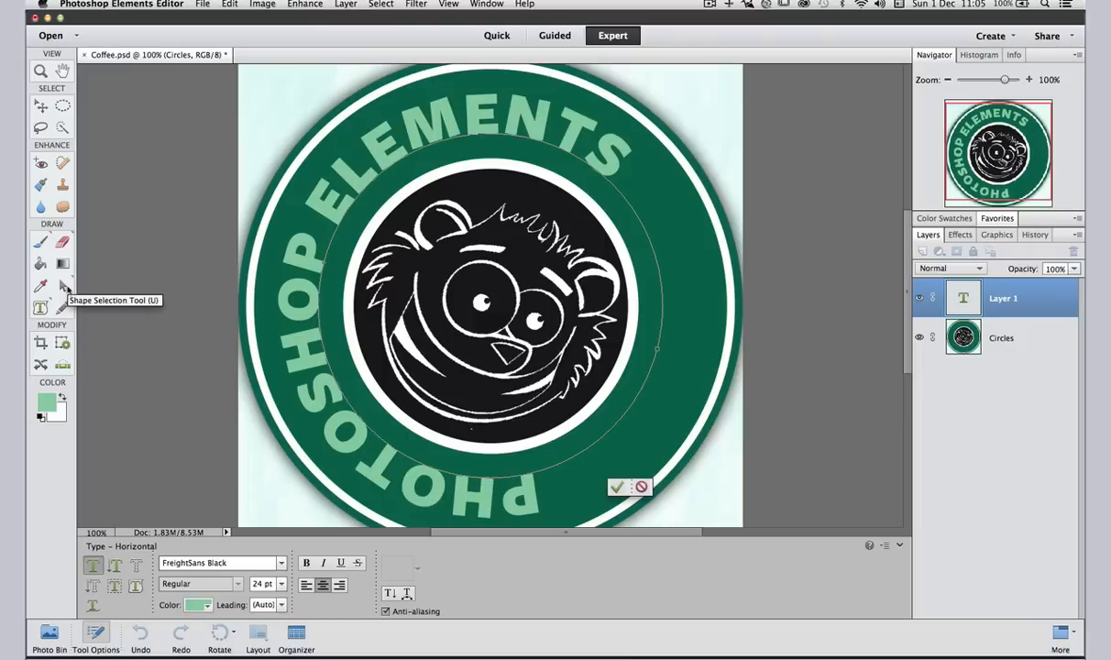
- Commit the text and drag its path start point so it arcs over the top
{"action": "left_click", "coordinate": [616, 487]}
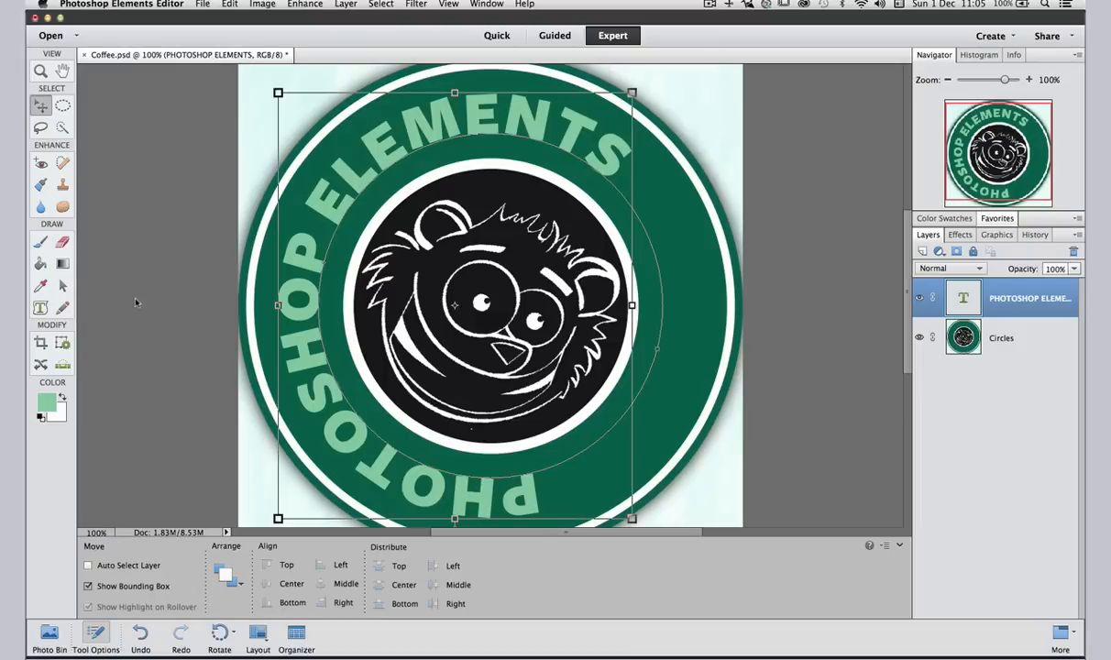
{"action": "left_click", "coordinate": [63, 285]}
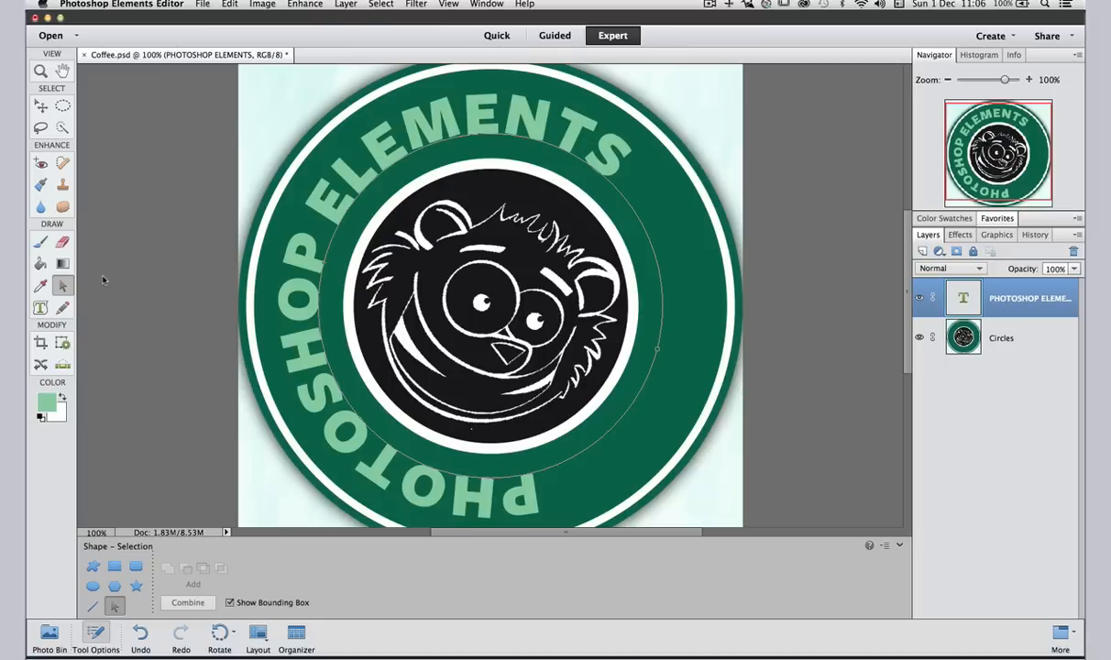
{"action": "mouse_move", "coordinate": [119, 246]}
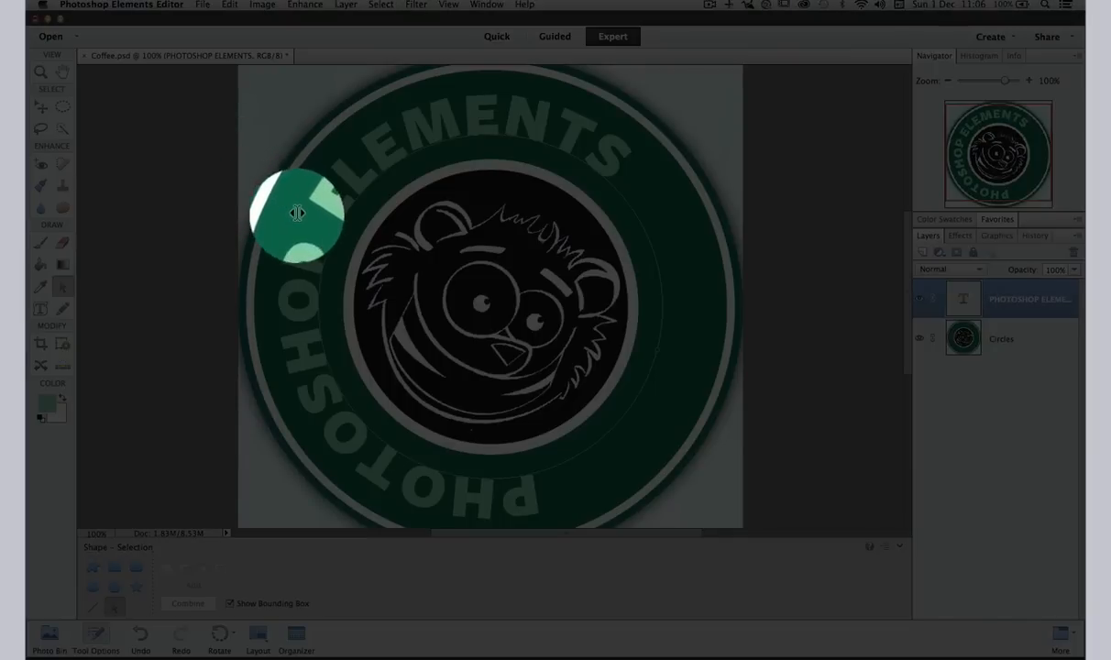
{"action": "left_click_drag", "start_coordinate": [297, 213], "coordinate": [310, 223]}
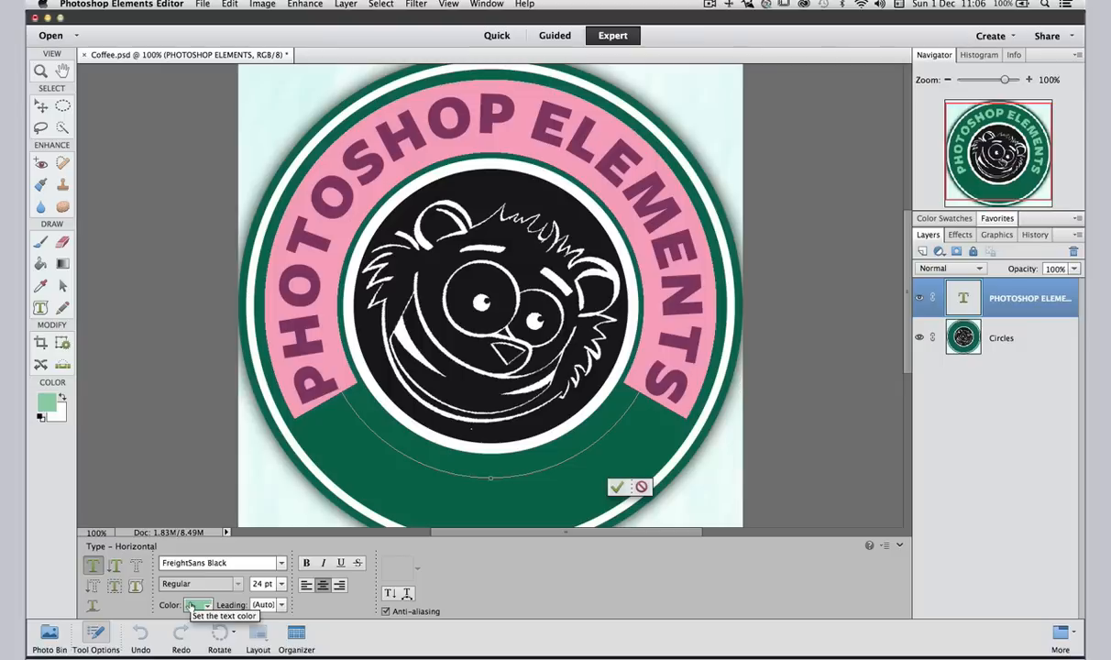
- Set the PHOTOSHOP ELEMENTS text colour to off-white from the Color swatch
{"action": "left_click", "coordinate": [196, 605]}
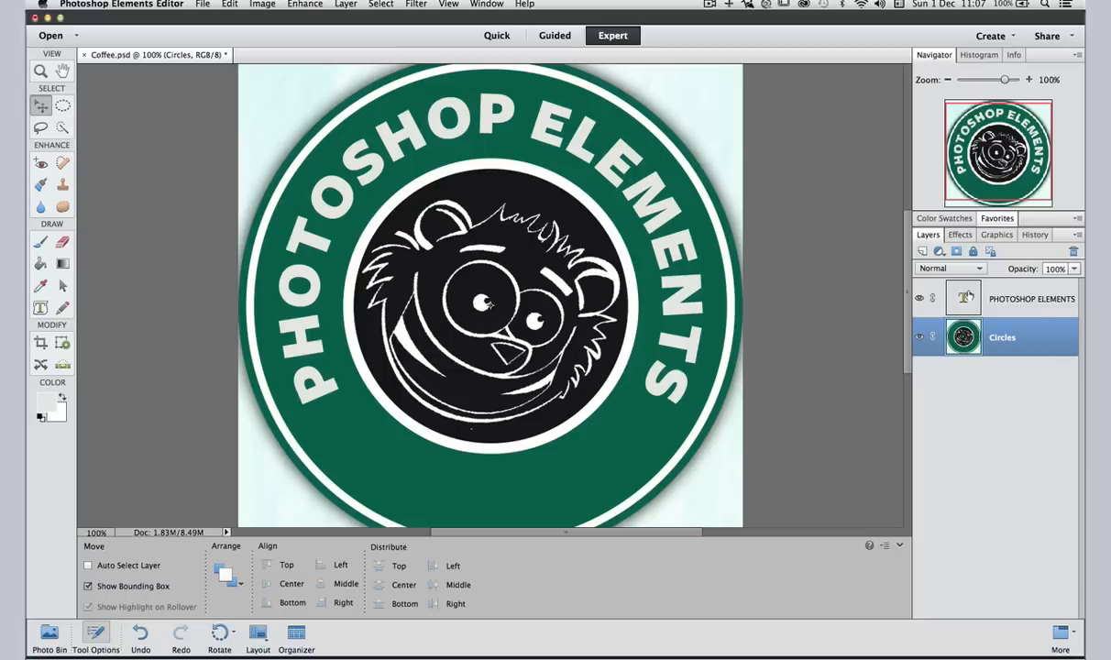
{"action": "mouse_move", "coordinate": [963, 296]}
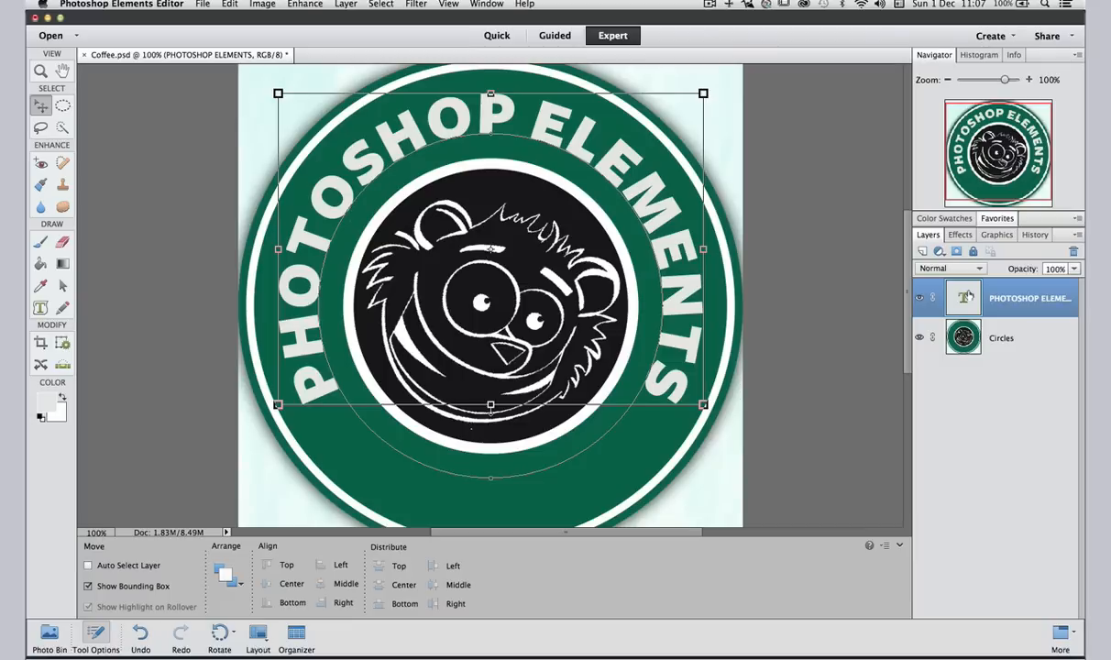
- Duplicate the PHOTOSHOP ELEMENTS type layer with Cmd+J
{"action": "key", "text": "cmd+j"}
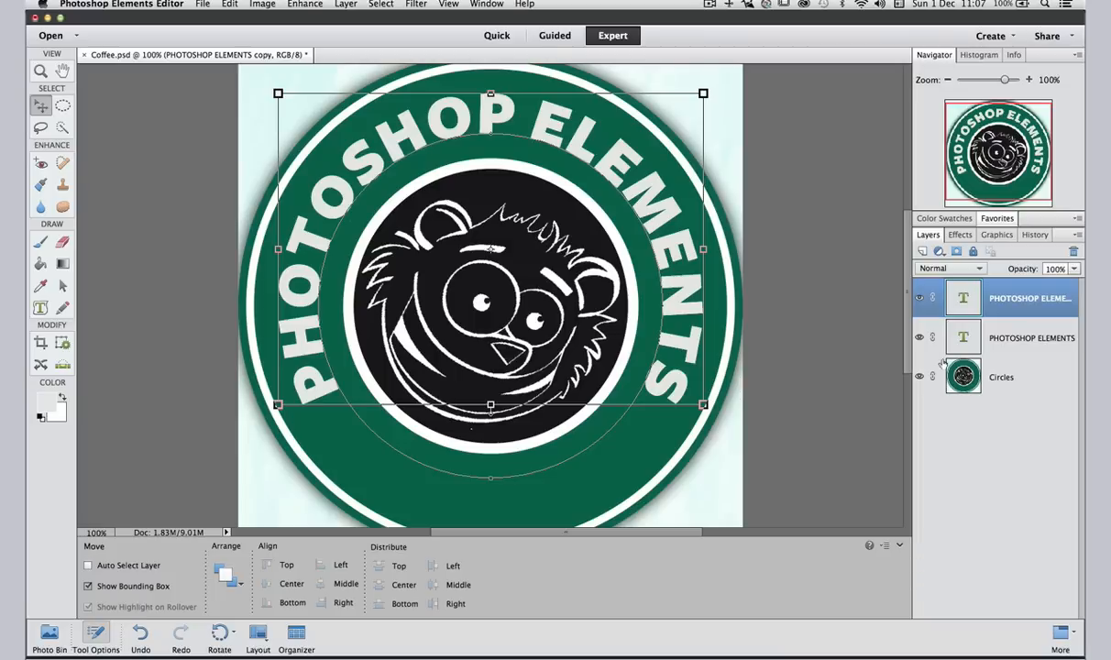
- Scale the duplicate text to 123.21% with Cmd+T and commit
{"action": "key", "text": "cmd+t"}
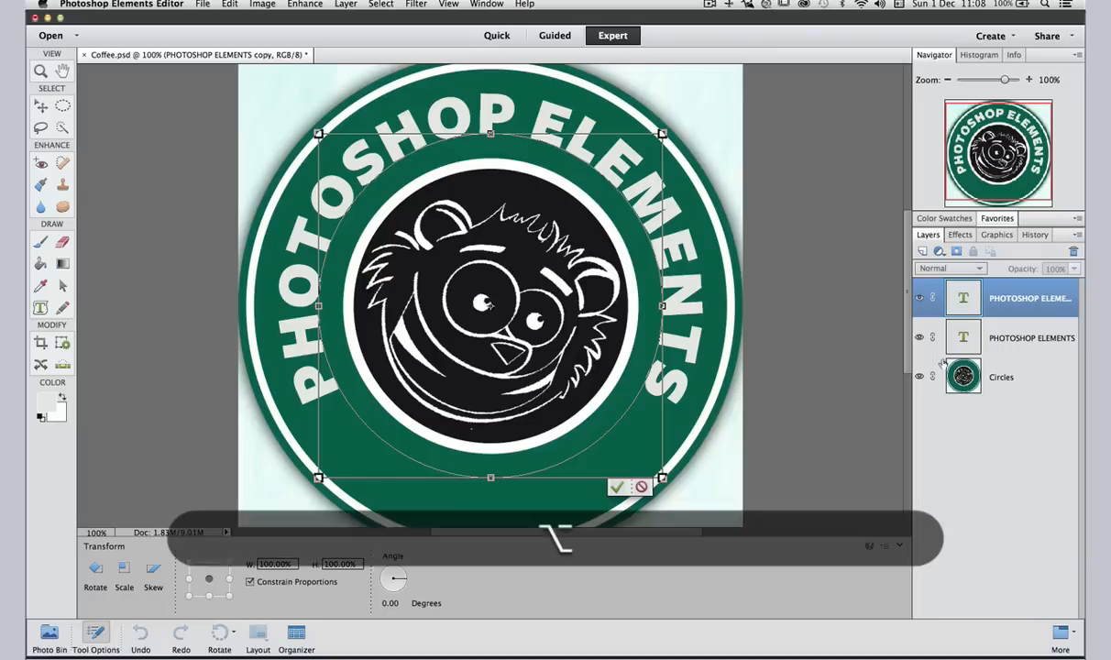
{"action": "mouse_move", "coordinate": [685, 472]}
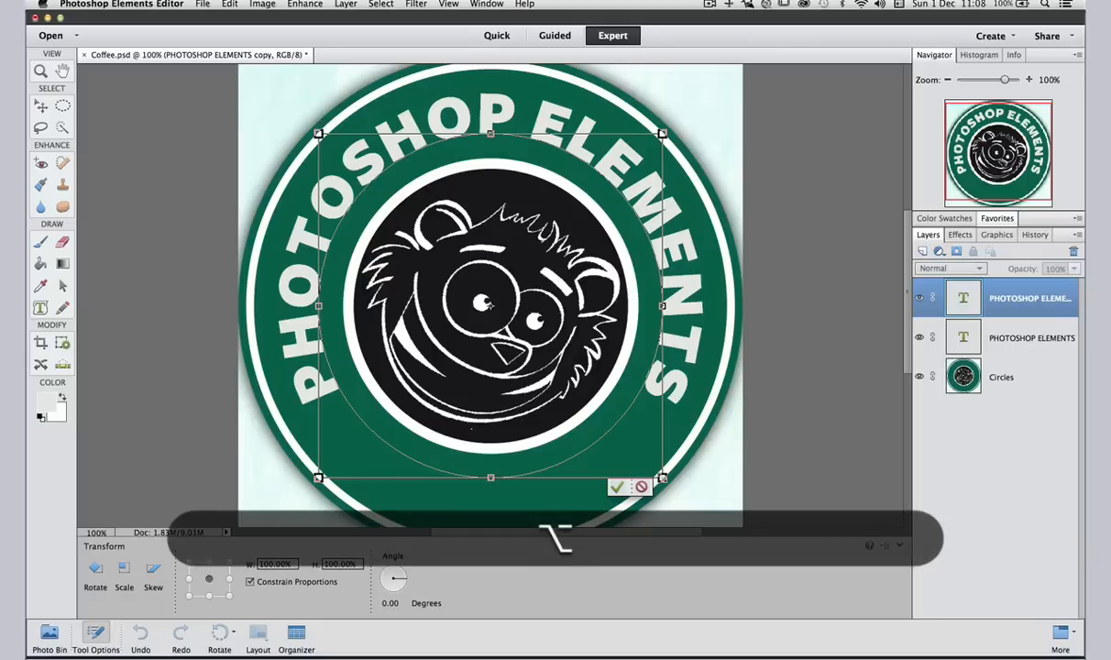
{"action": "left_click_drag", "start_coordinate": [319, 133], "coordinate": [296, 110]}
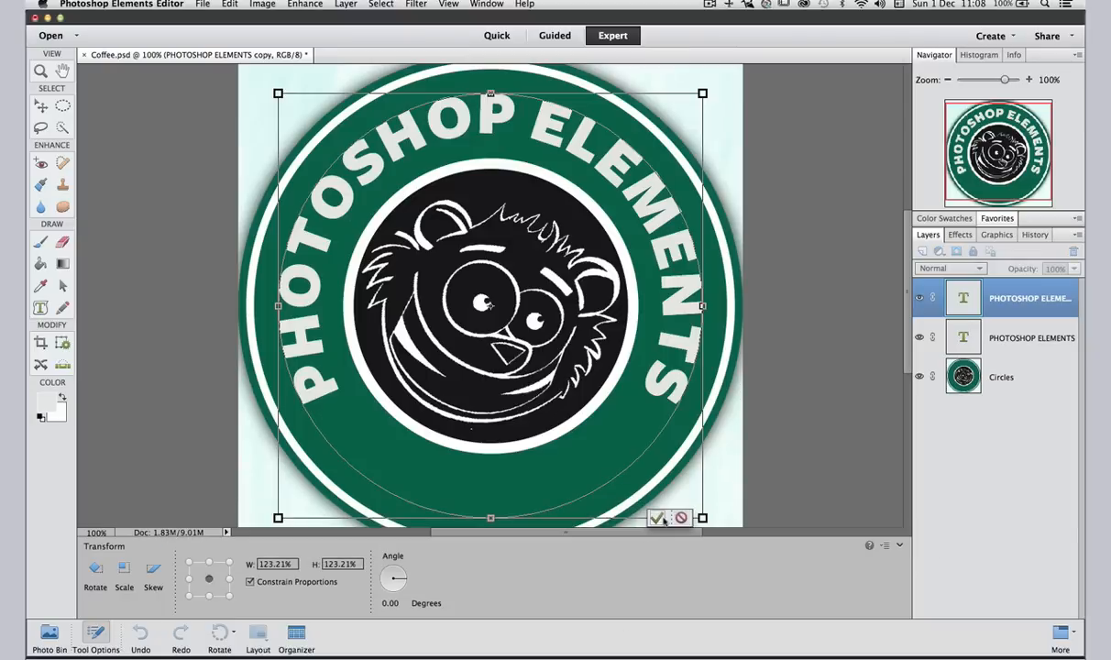
{"action": "left_click", "coordinate": [658, 517]}
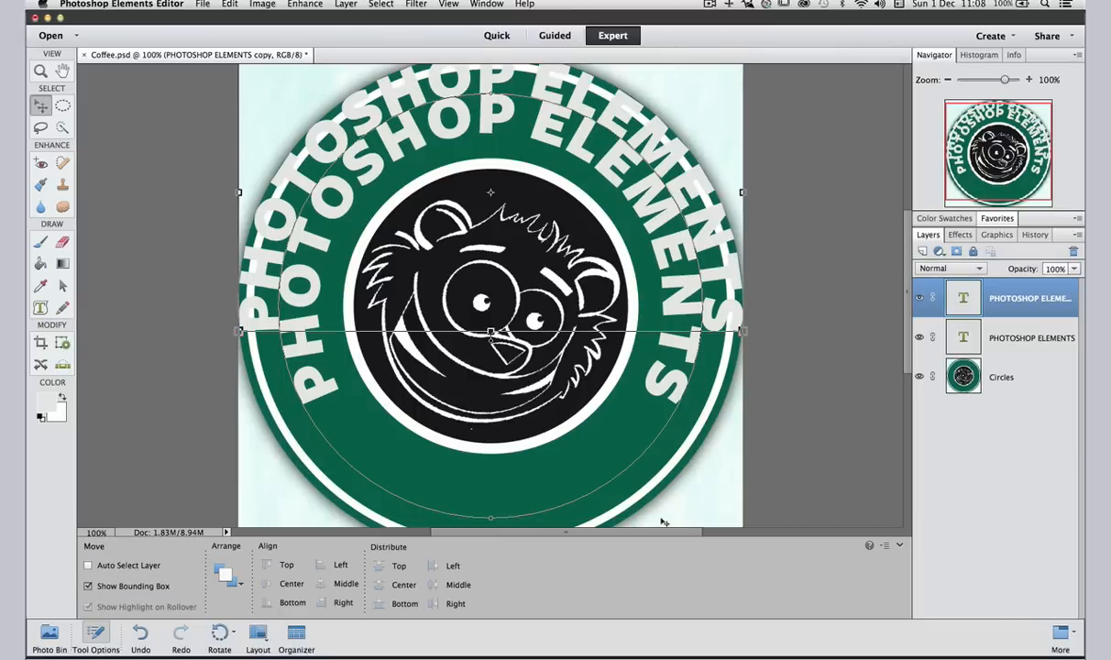
- Retype the duplicate as 'TUTORIAL' and colour it pastel green
{"action": "left_click", "coordinate": [919, 298]}
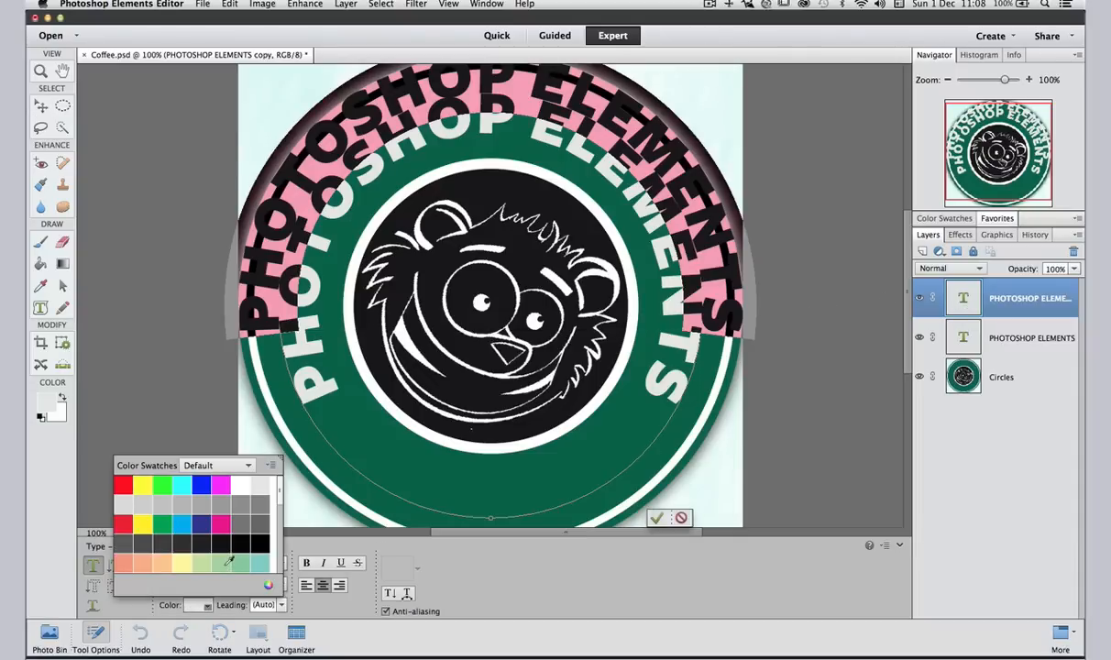
{"action": "left_click", "coordinate": [220, 563]}
{"action": "type", "text": "TUTORIAL"}
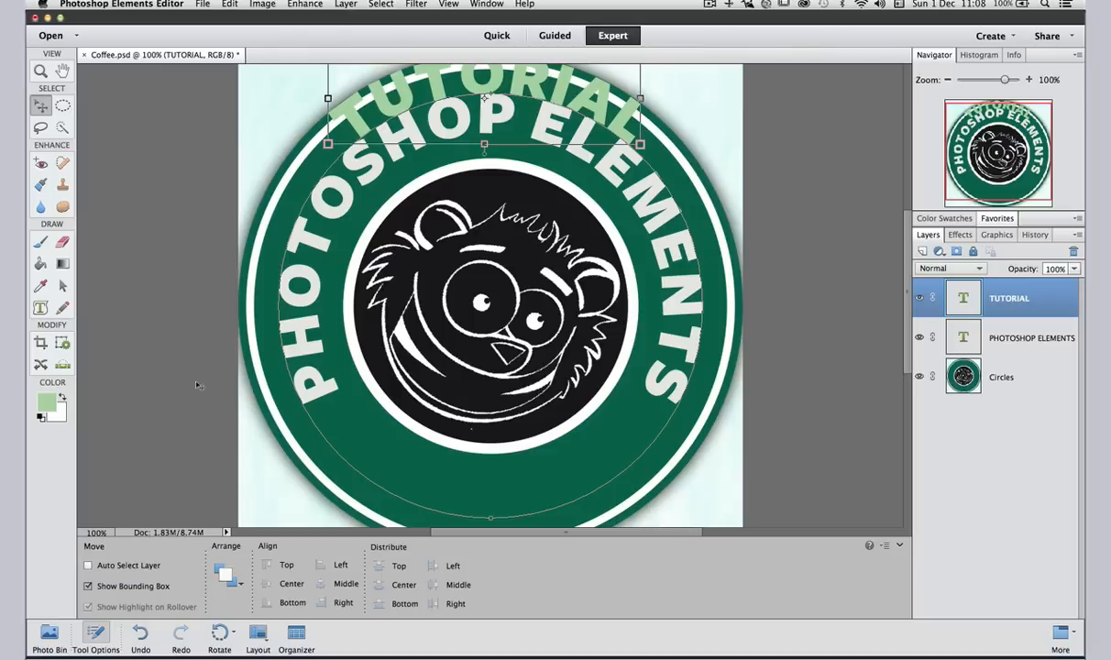
- Switch to the Shape Selection tool to reposition the TUTORIAL text path
{"action": "left_click", "coordinate": [63, 285]}
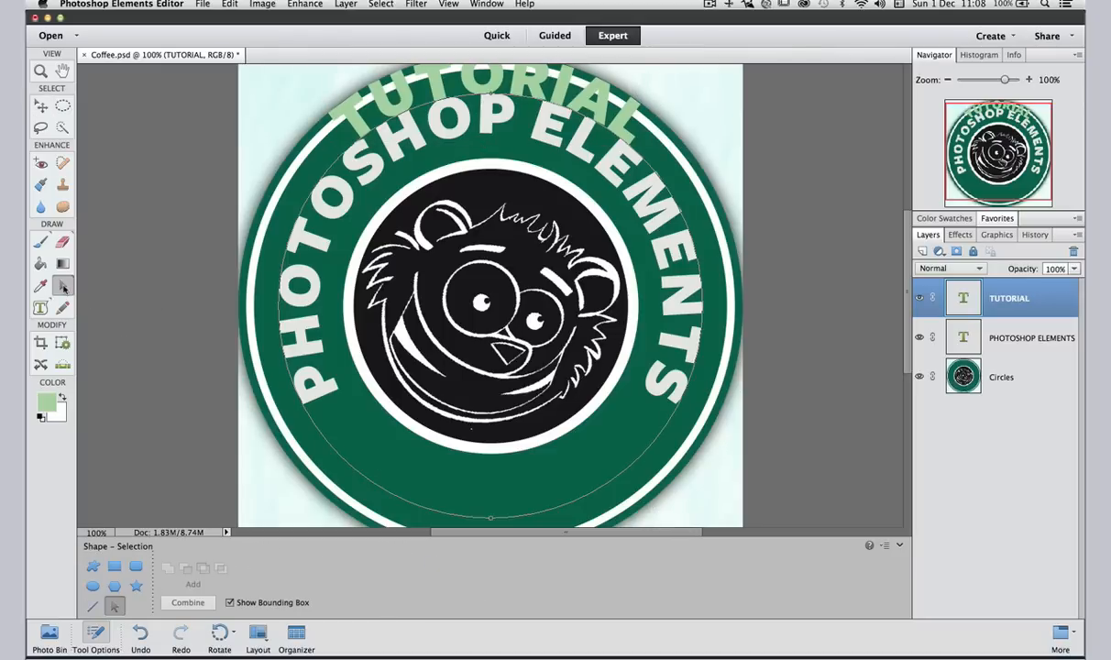
{"action": "mouse_move", "coordinate": [63, 285]}
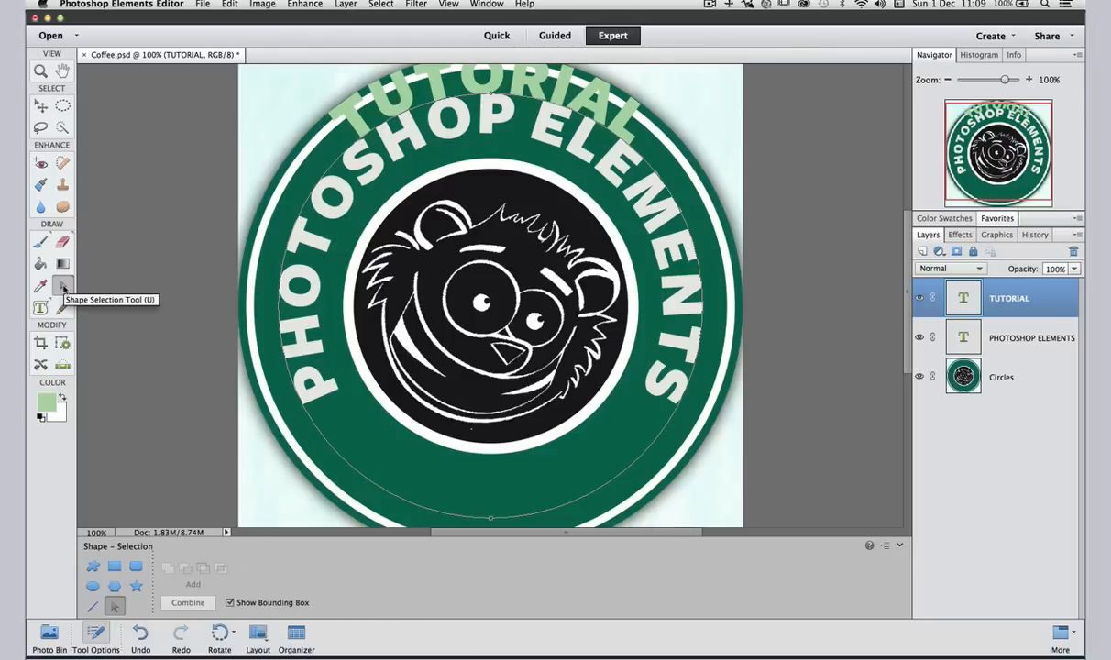
{"action": "mouse_move", "coordinate": [282, 98]}
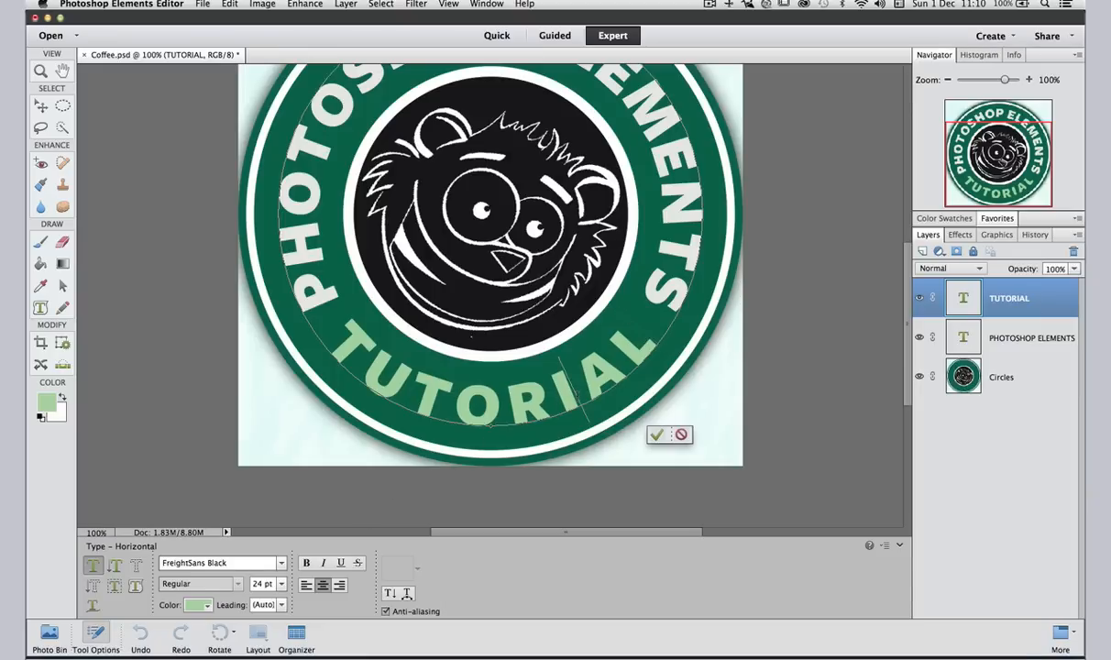
- Insert spaces between TUTORIAL's letters and set the inserted spaces to 12 pt
{"action": "left_click", "coordinate": [577, 390]}
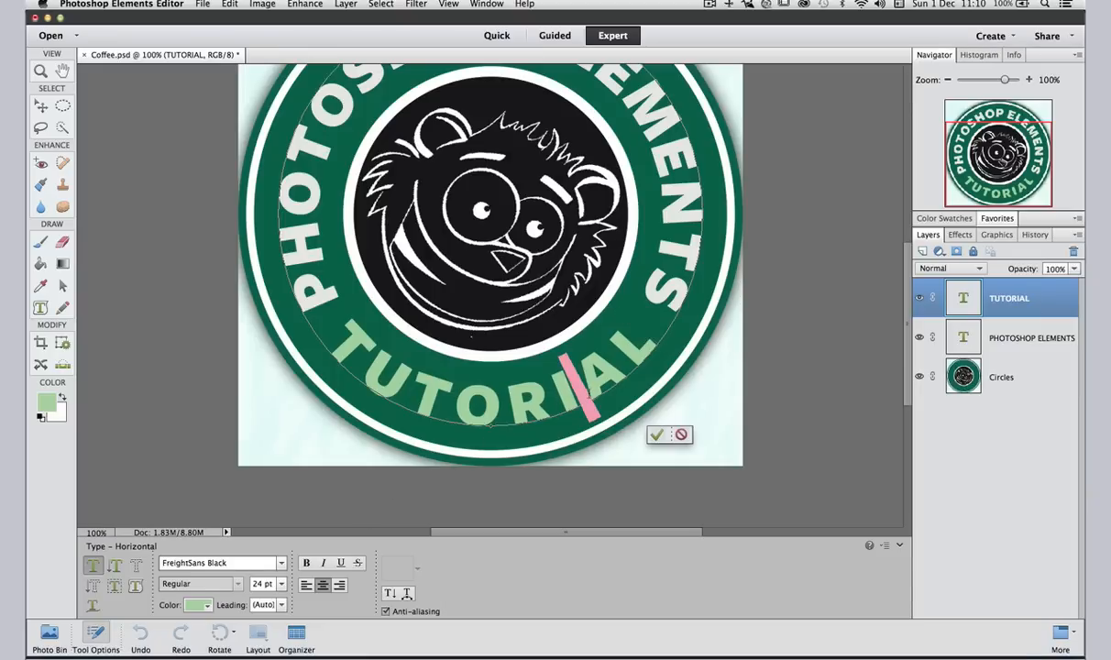
{"action": "left_click", "coordinate": [307, 562]}
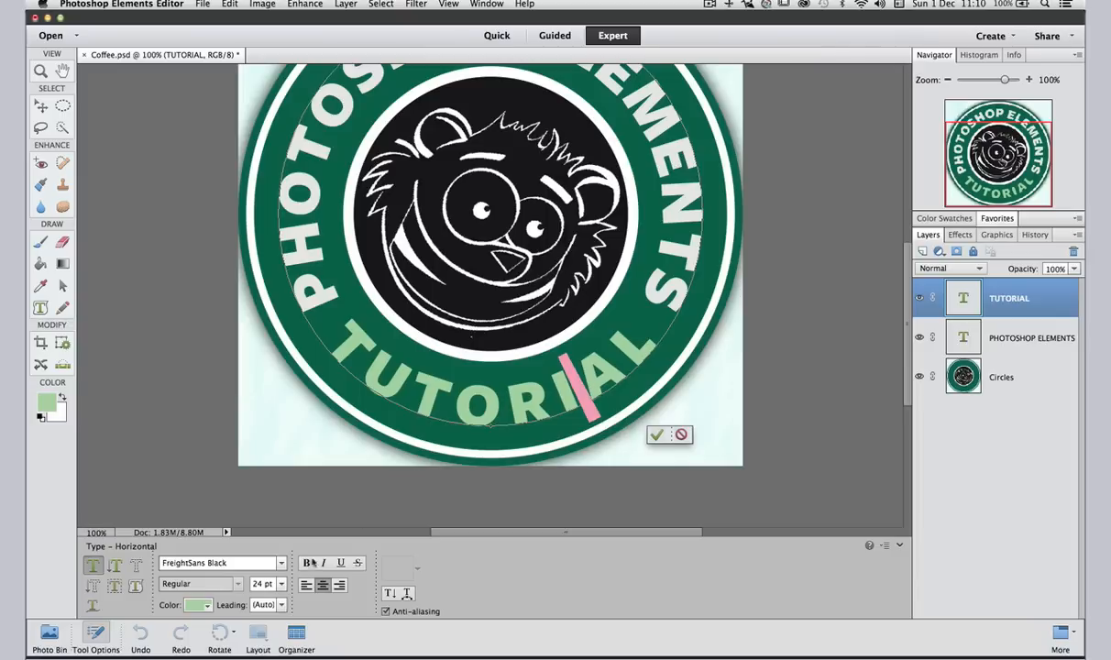
{"action": "left_click", "coordinate": [280, 584]}
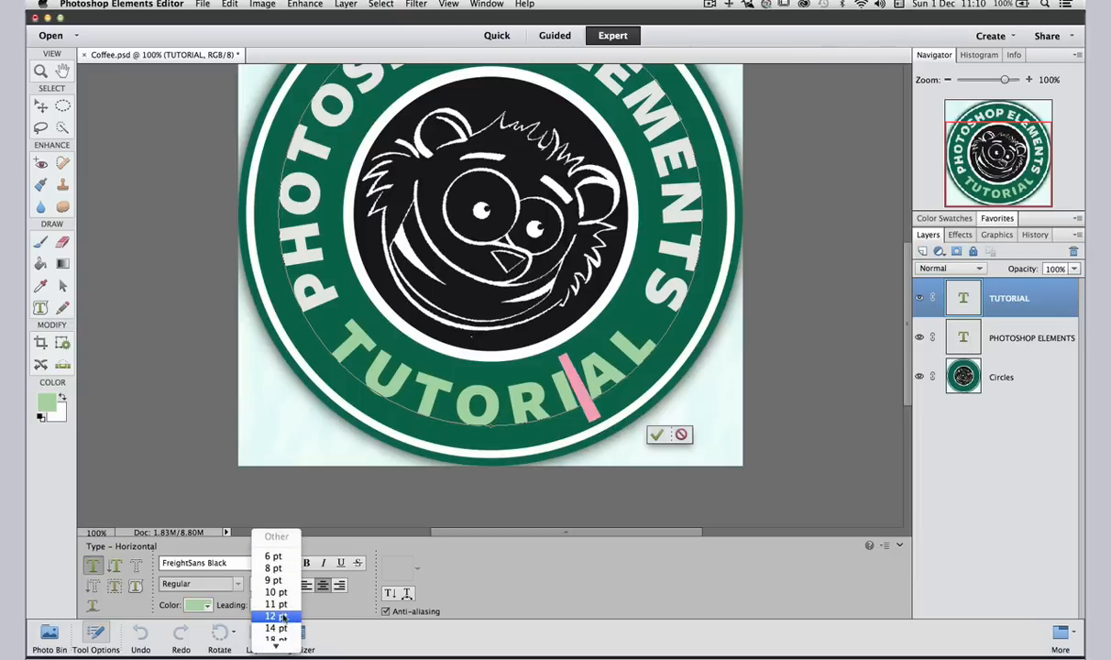
{"action": "left_click", "coordinate": [276, 616]}
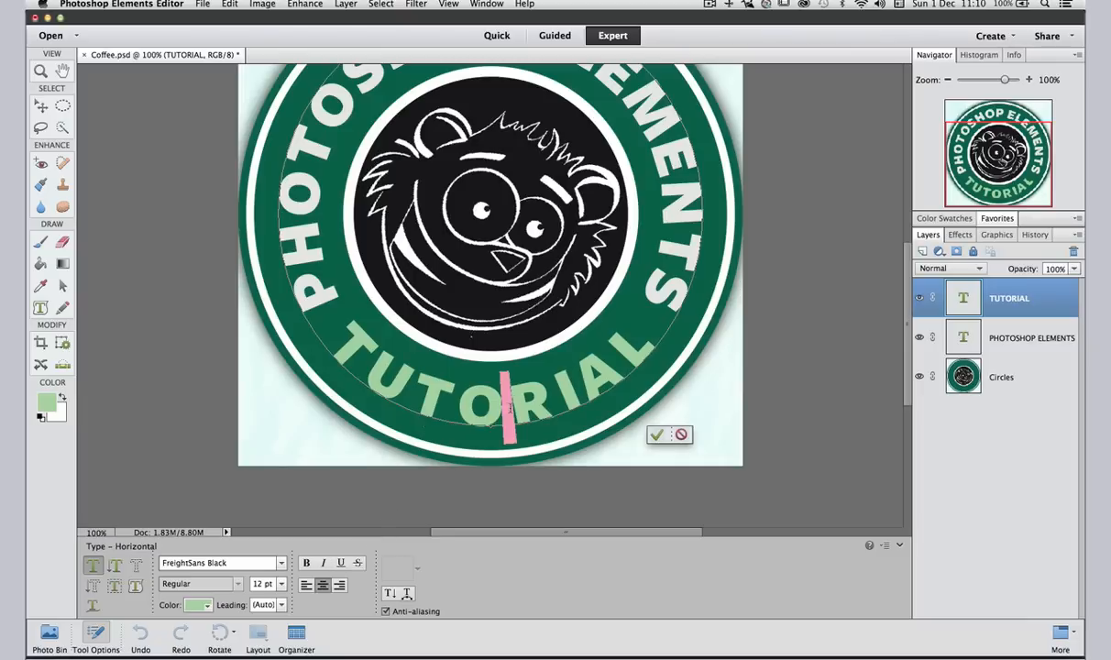
{"action": "left_click", "coordinate": [282, 584]}
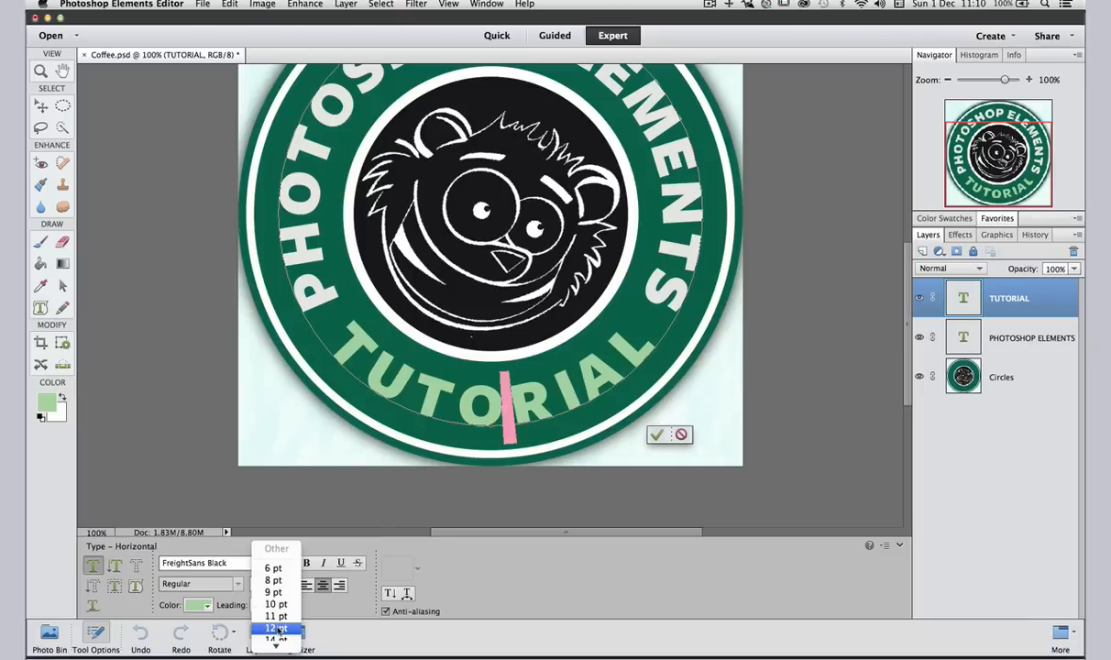
{"action": "left_click", "coordinate": [275, 628]}
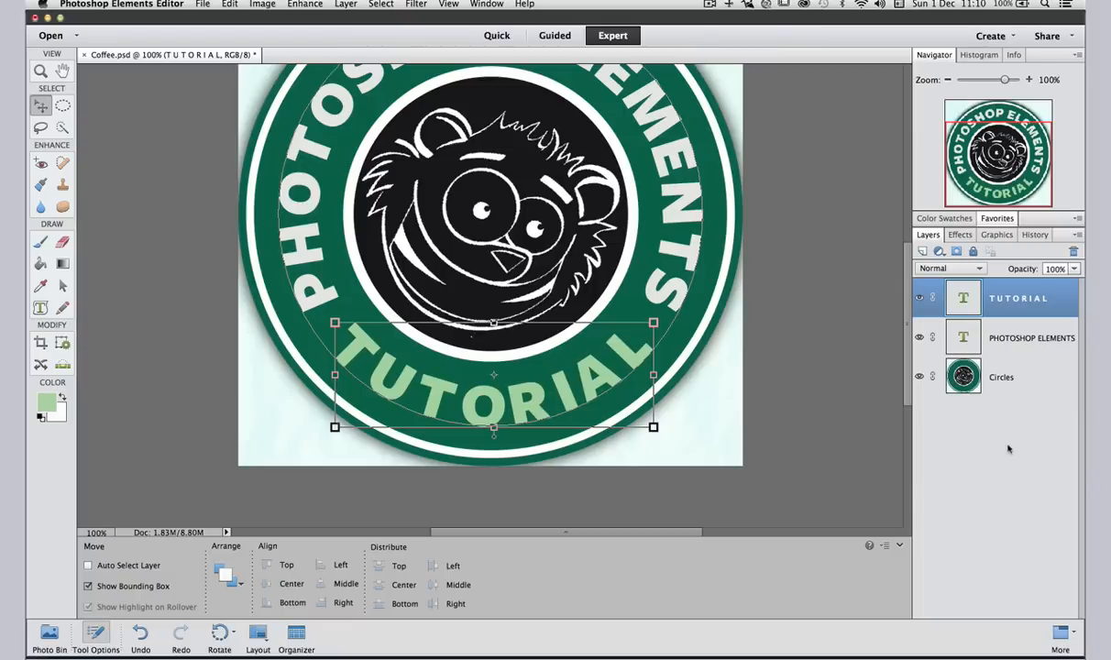
{"action": "mouse_move", "coordinate": [975, 511]}
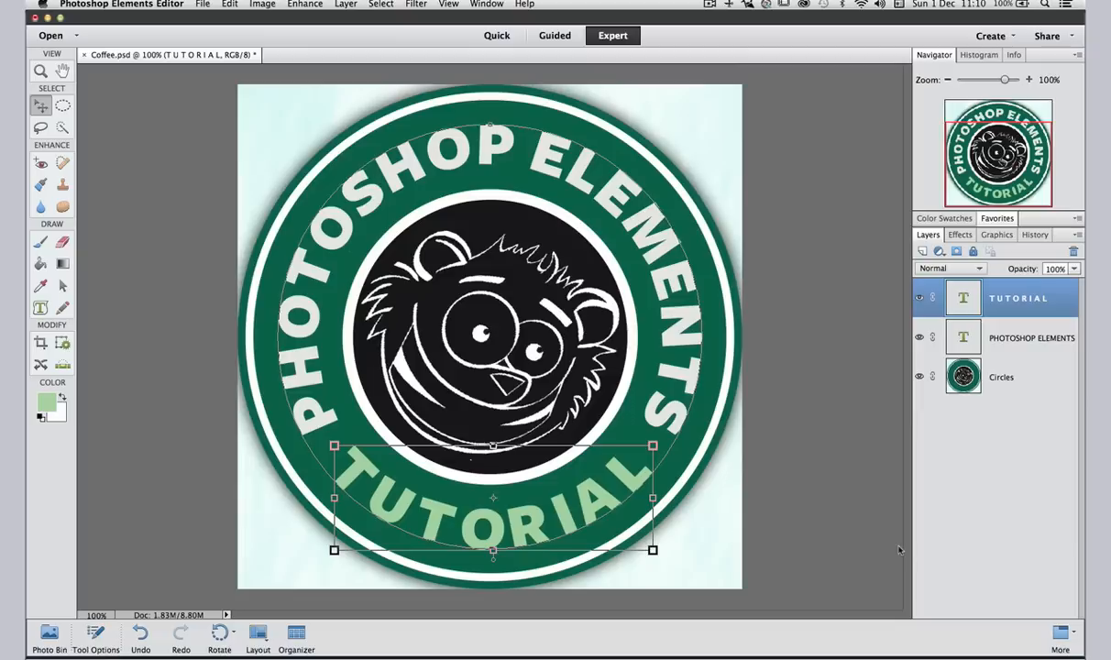
{"action": "left_click", "coordinate": [1001, 375]}
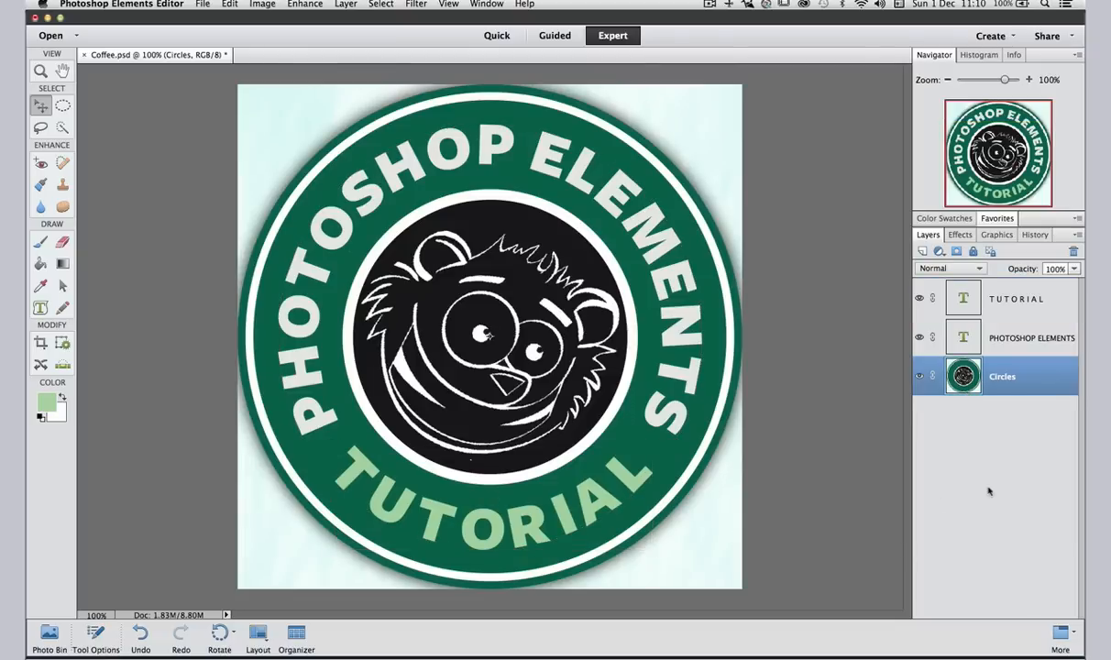